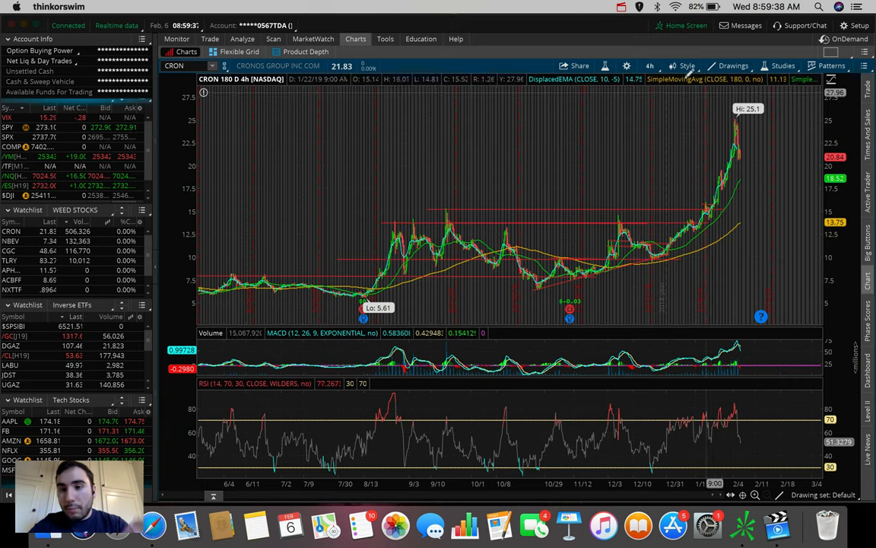
- Switch the CRON chart to the 20 D : 1h time frame
click(655, 65)
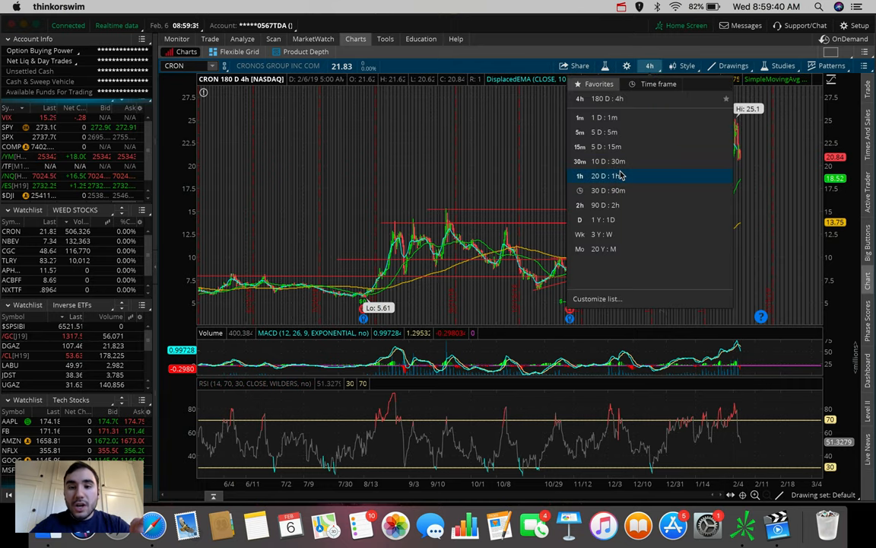
click(606, 177)
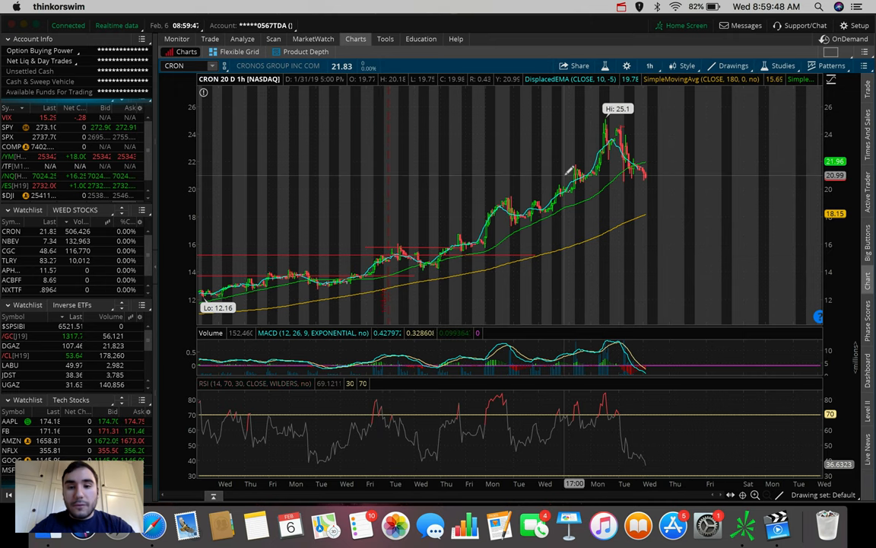
mouse_move(627, 159)
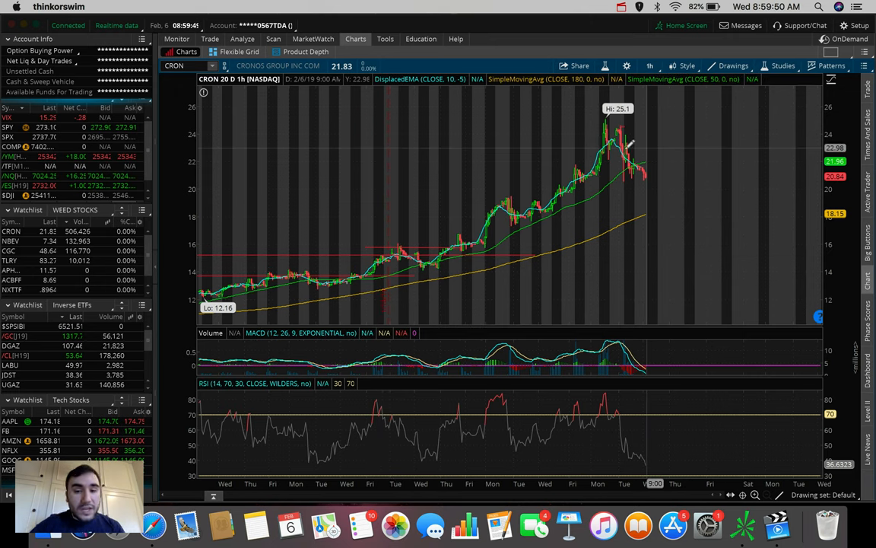
mouse_move(607, 152)
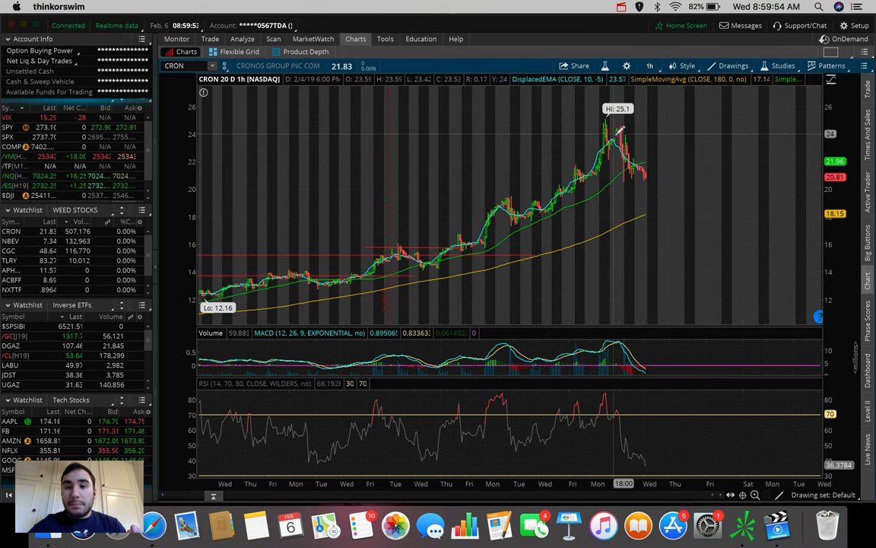
mouse_move(616, 220)
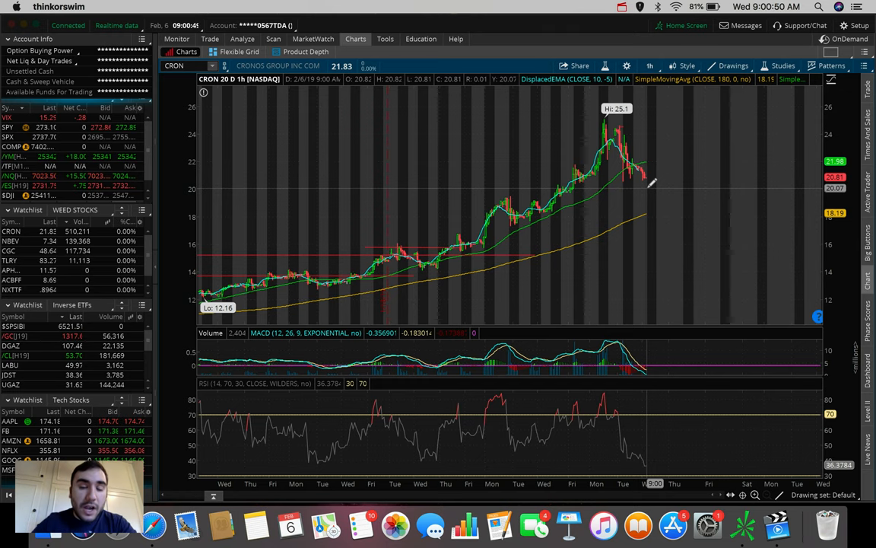
- Set the CRON chart back to the 180 D : 4h time frame
click(651, 64)
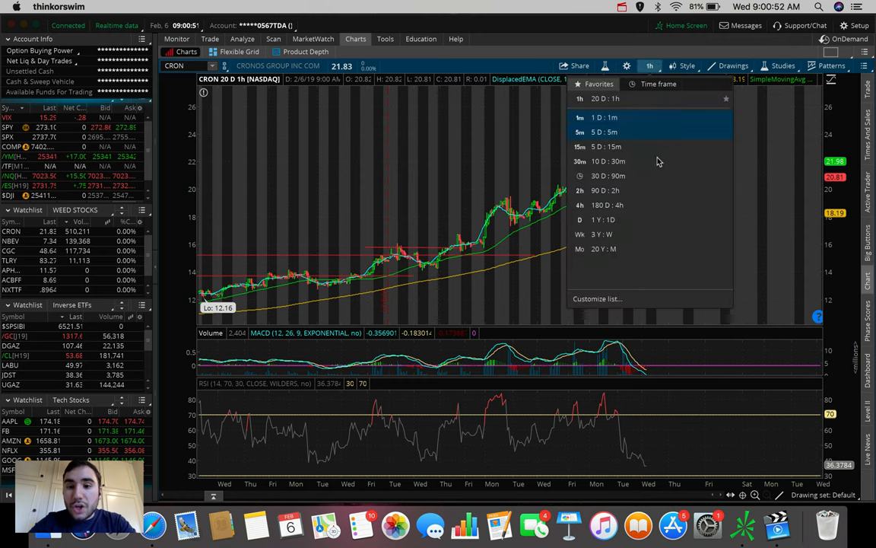
mouse_move(613, 206)
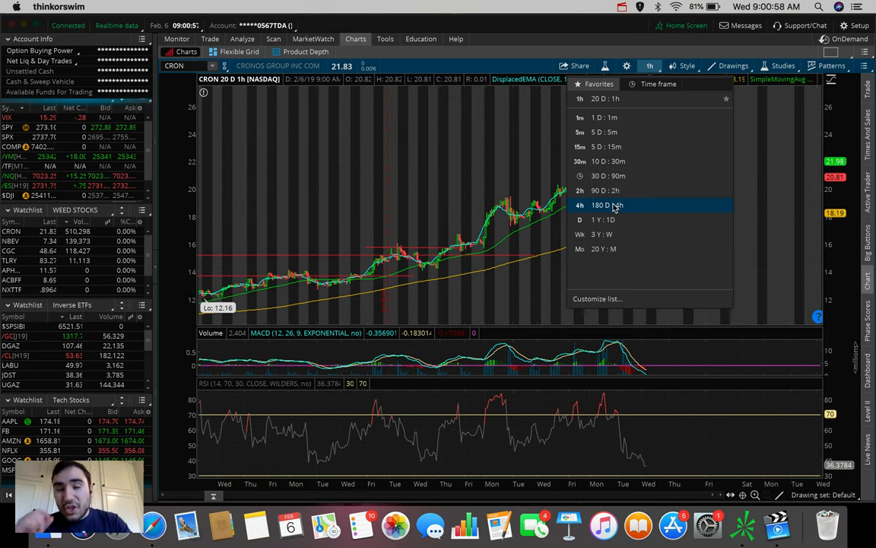
click(599, 203)
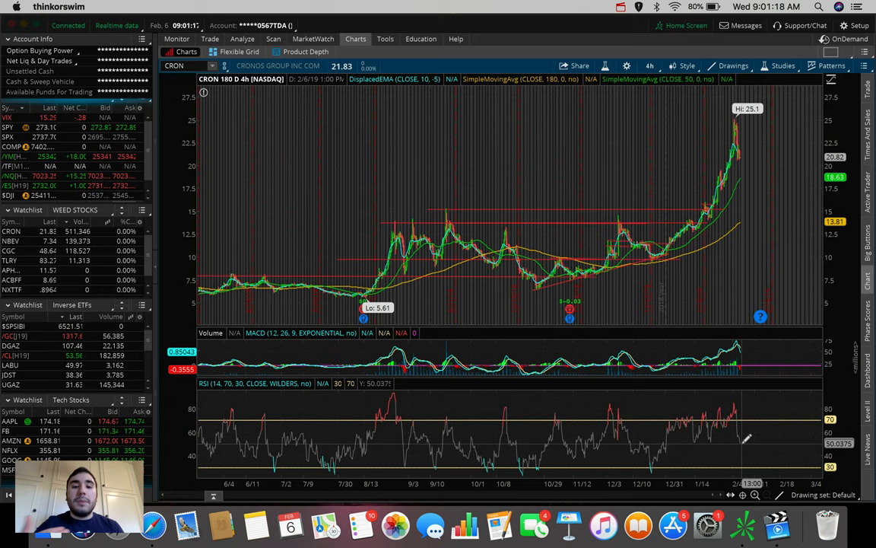
mouse_move(368, 282)
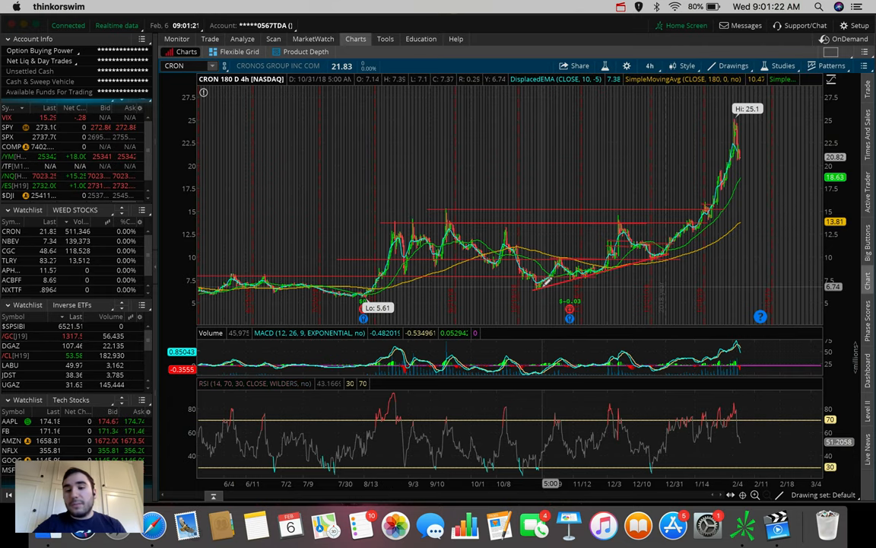
mouse_move(666, 251)
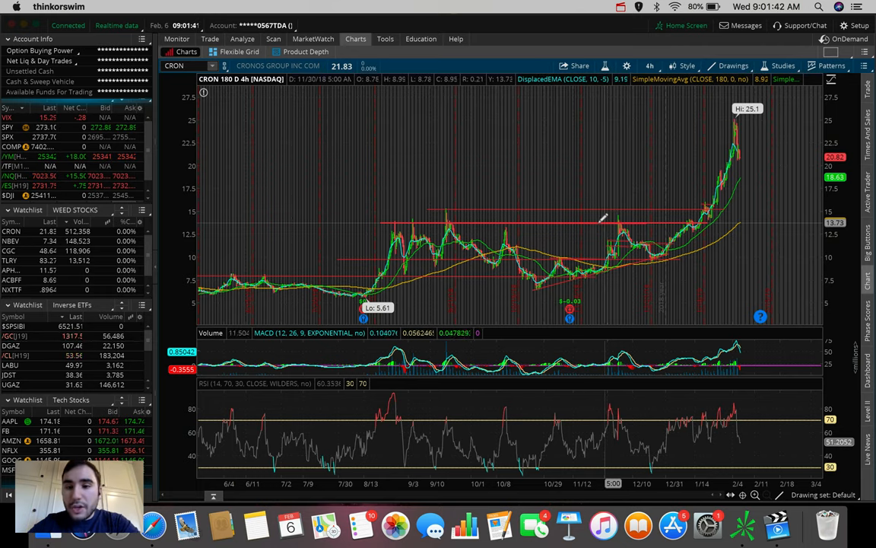
mouse_move(651, 204)
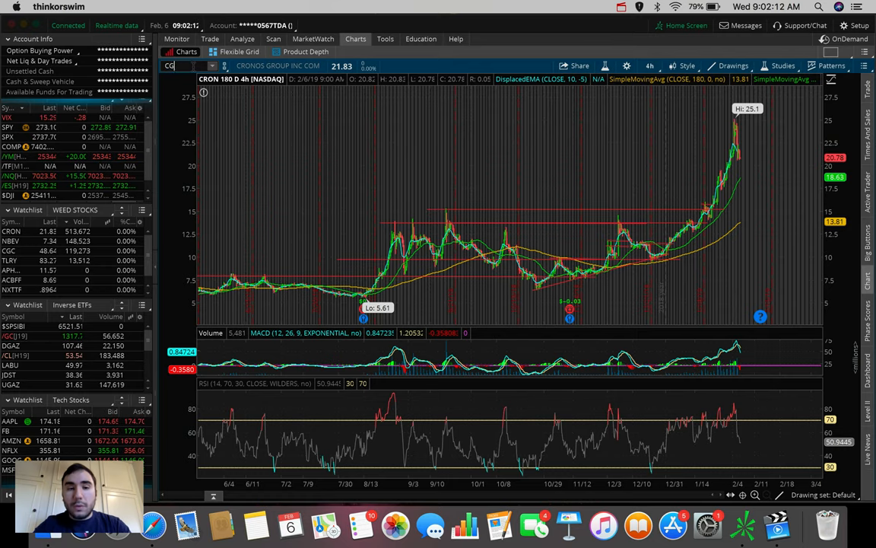
- Load the CGC symbol into the chart at 180 D : 4h
text(CGC)
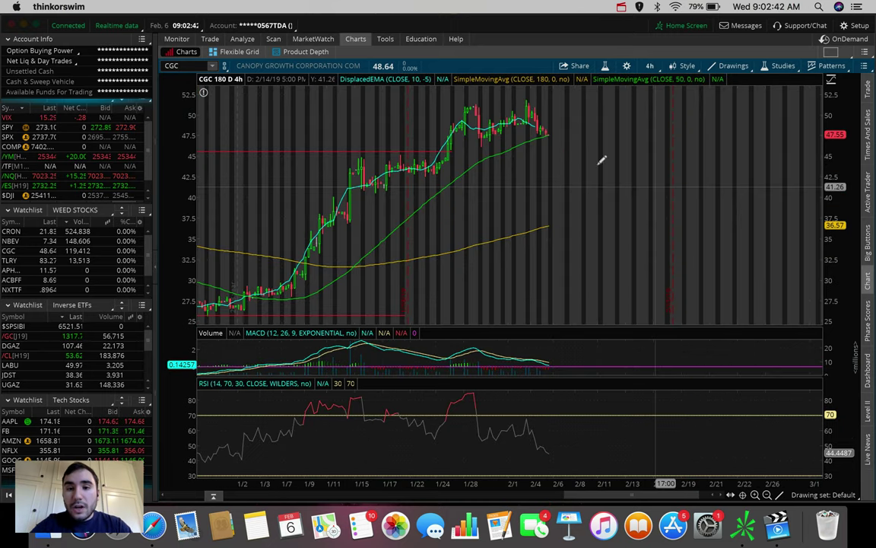
mouse_move(432, 100)
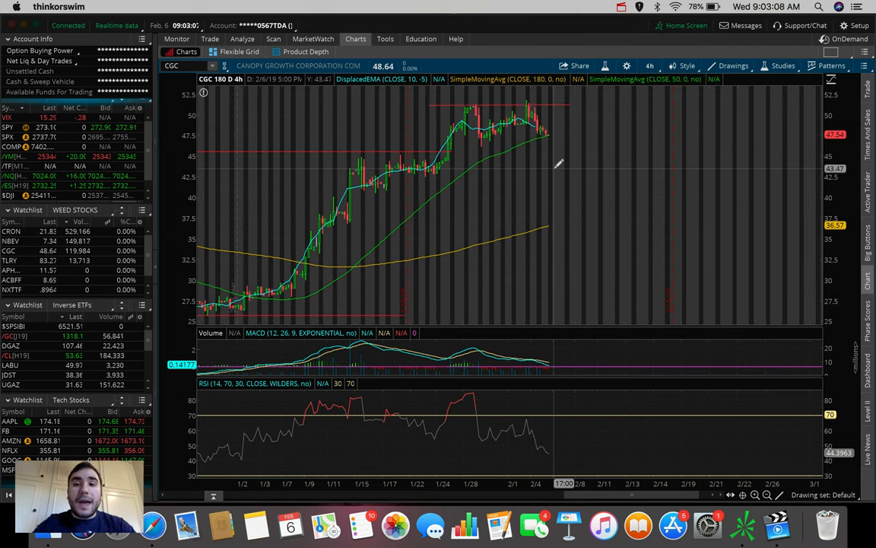
- Switch the CGC chart to the 20 D : 1h time frame
click(650, 65)
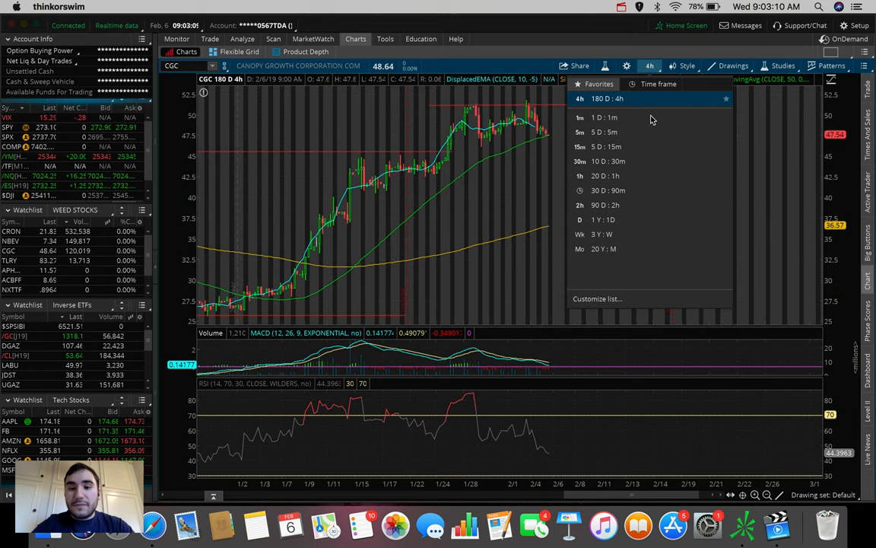
click(578, 176)
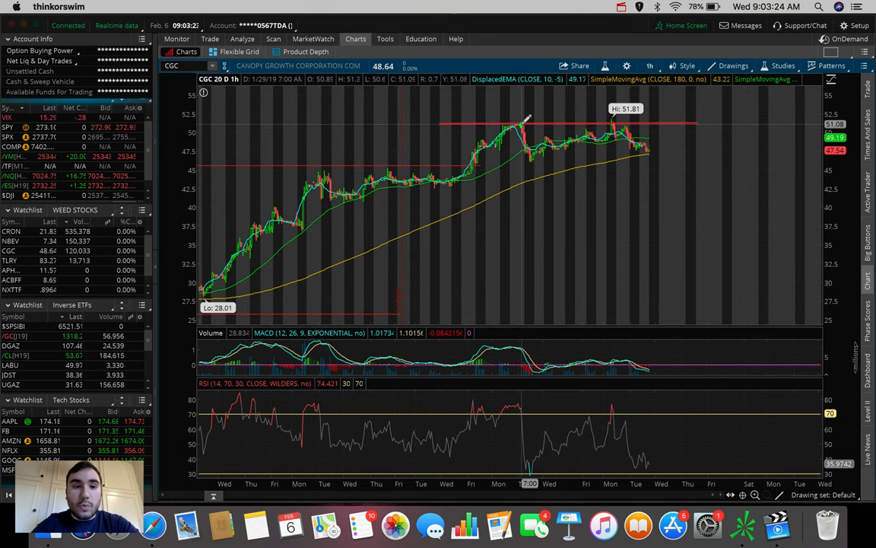
mouse_move(526, 121)
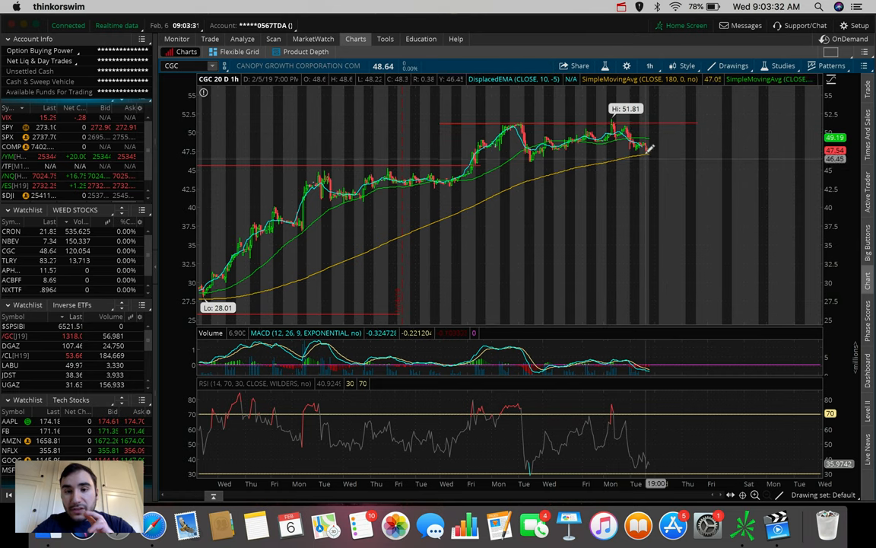
mouse_move(600, 122)
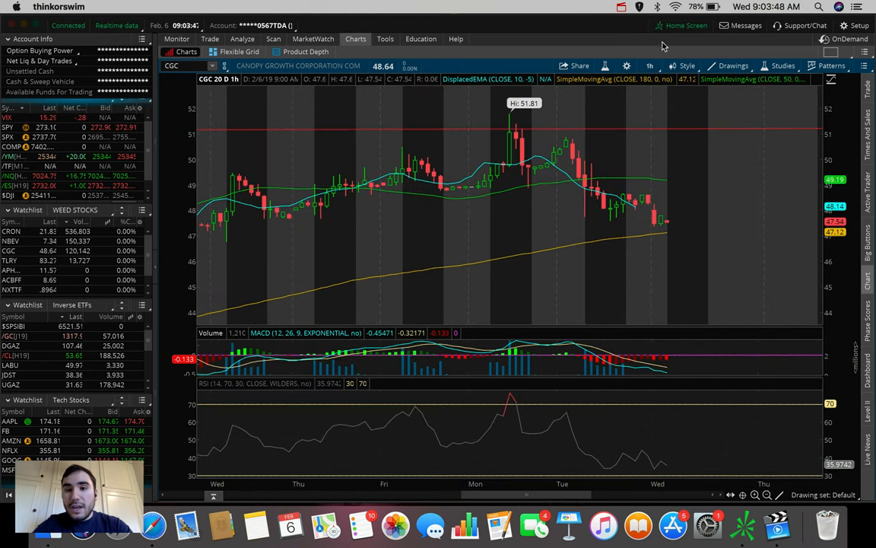
mouse_move(653, 198)
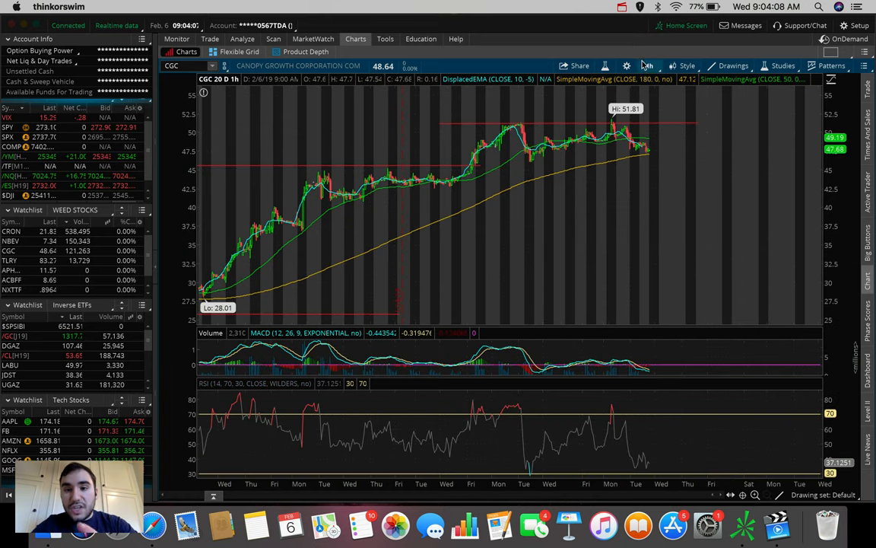
- Set the chart back to 180 D : 4h and load the ACB symbol
click(652, 66)
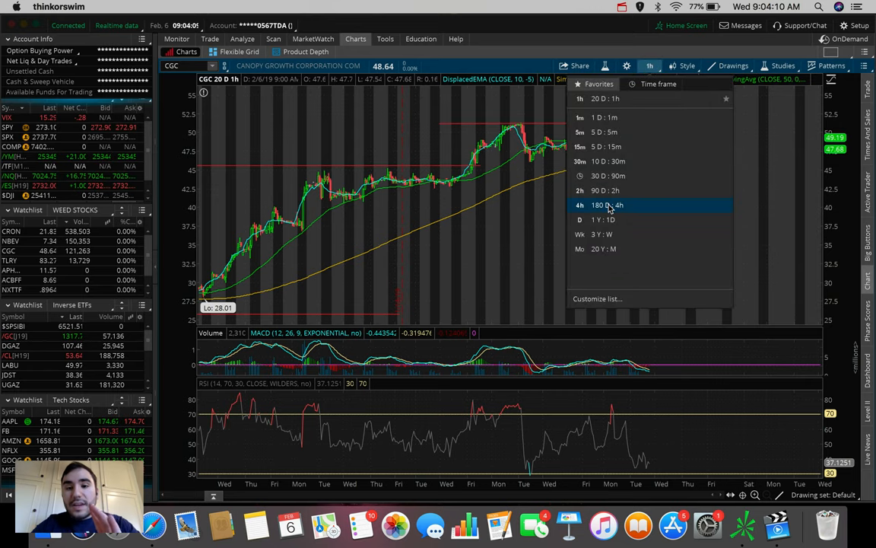
click(606, 204)
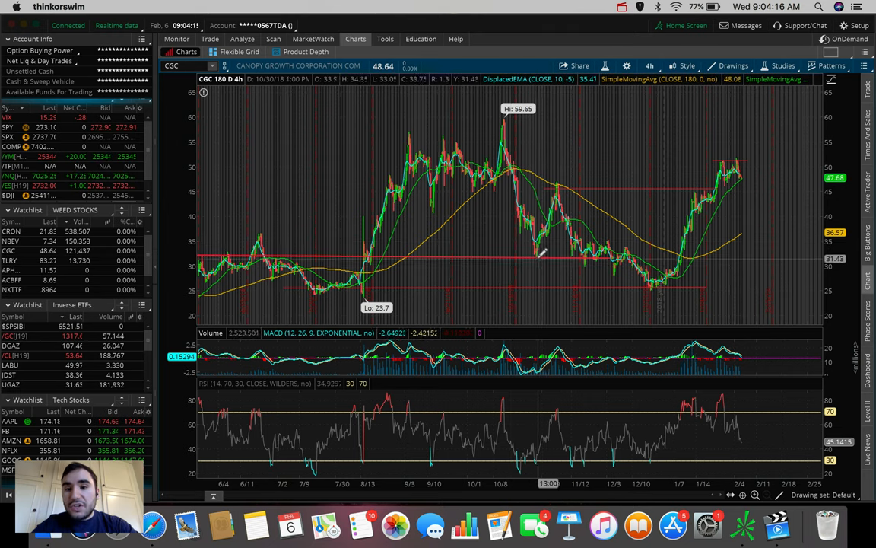
mouse_move(540, 256)
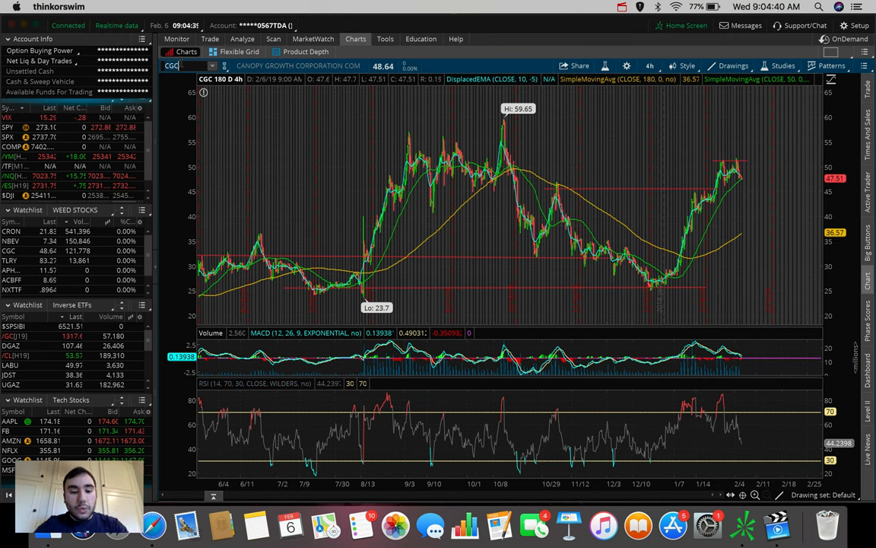
text(ACB)
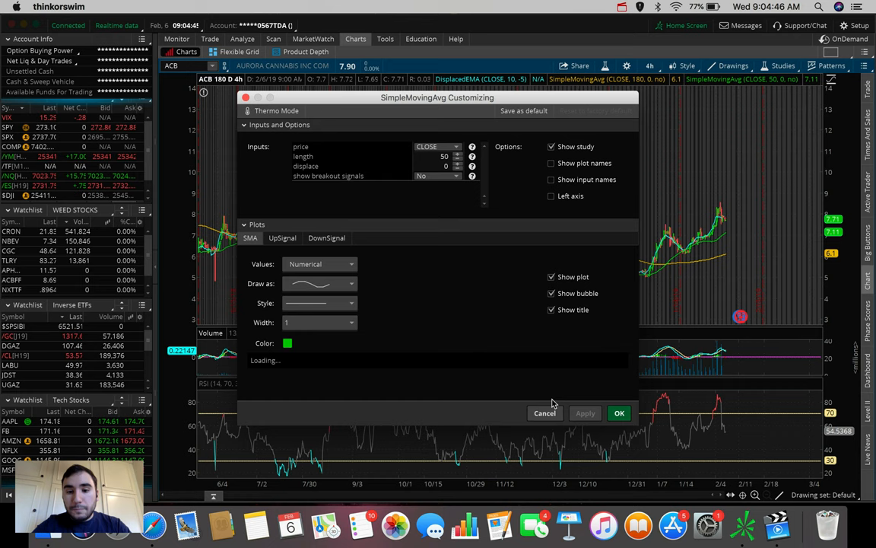
- Confirm the SimpleMovingAvg settings with OK, leaving the ACB chart
click(619, 414)
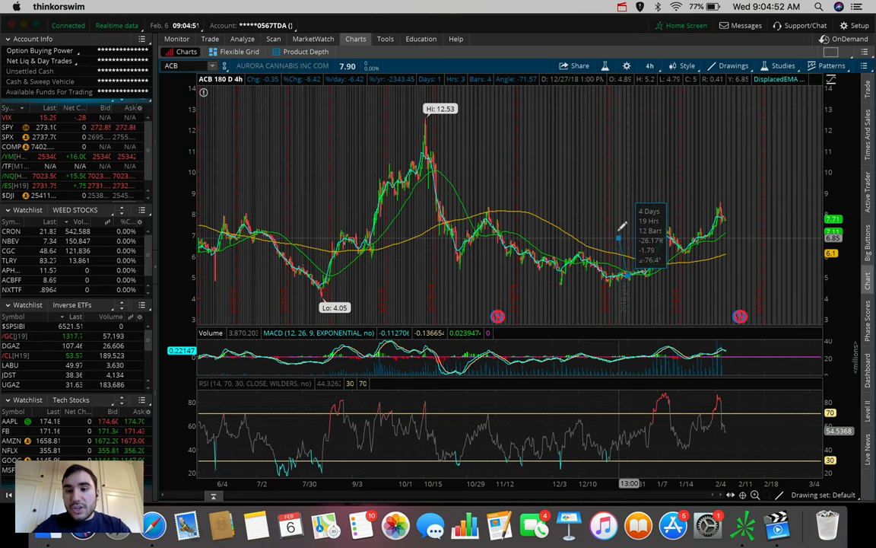
mouse_move(627, 199)
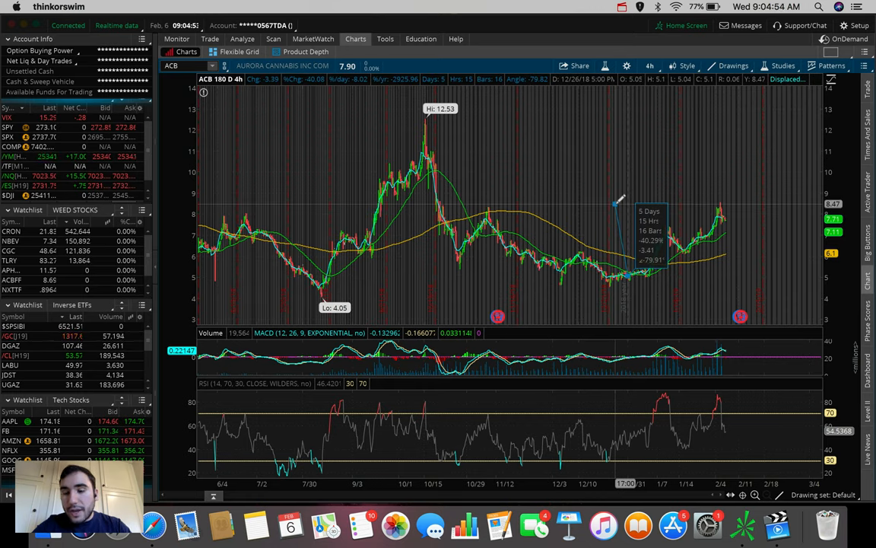
mouse_move(627, 245)
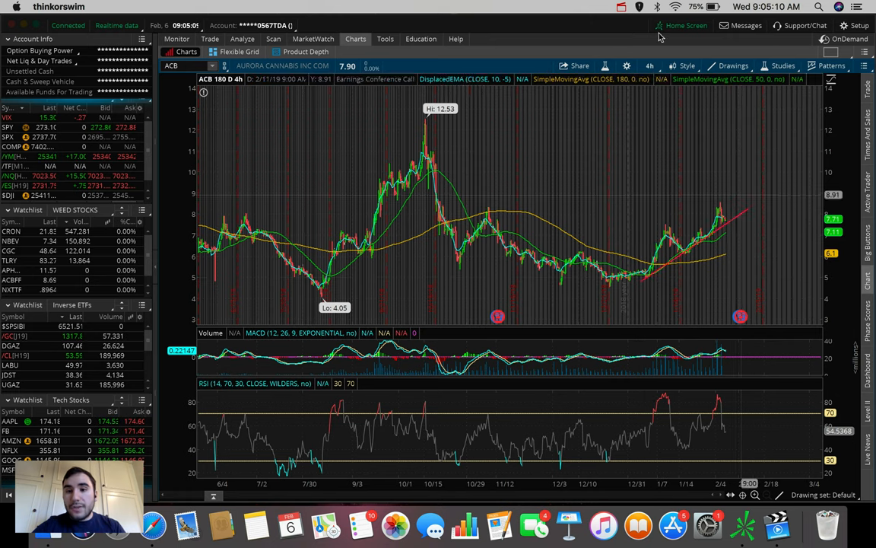
- Switch the ACB chart to the 30 D : 90m time frame
click(650, 64)
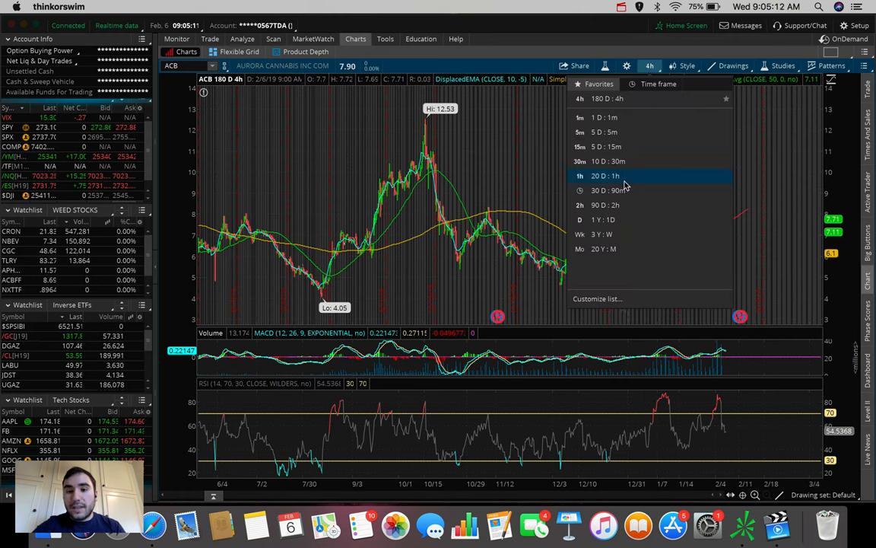
mouse_move(627, 189)
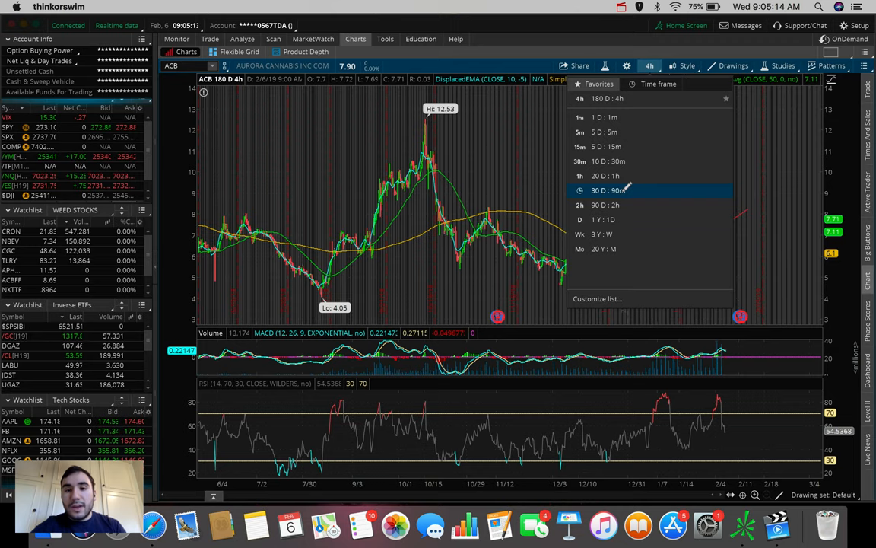
click(608, 190)
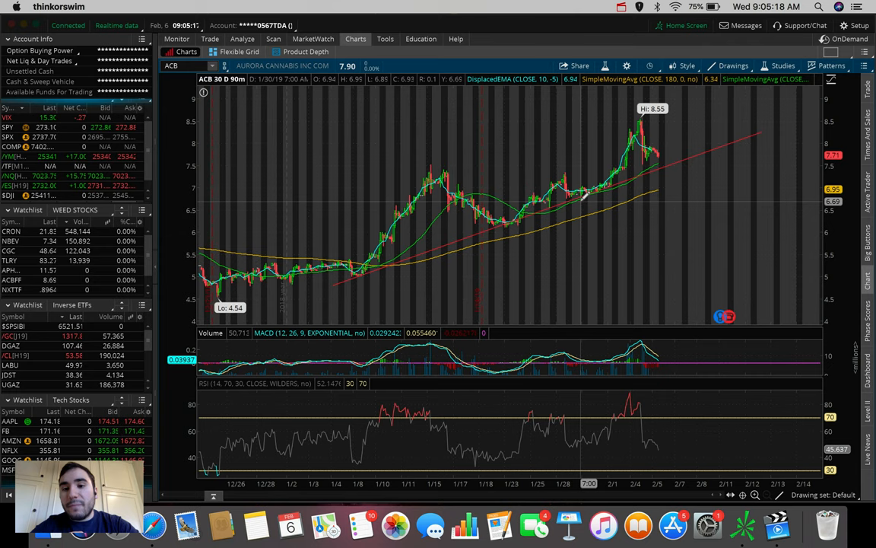
mouse_move(642, 152)
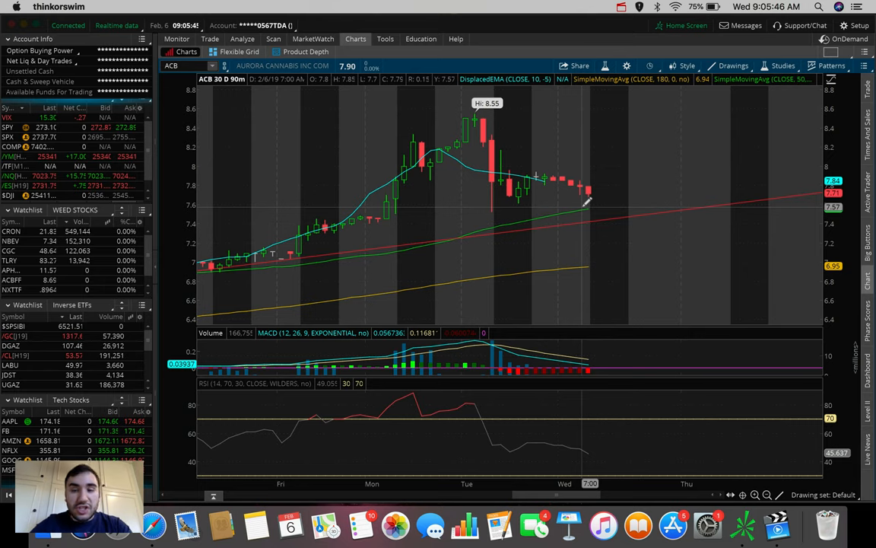
- Set the chart to 180 D : 4h ahead of loading gold futures (/GC)
click(655, 65)
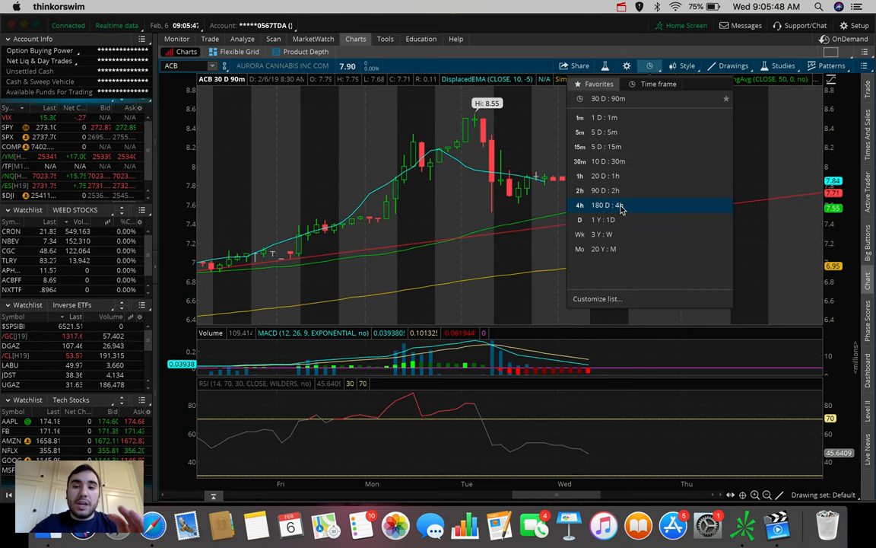
click(601, 204)
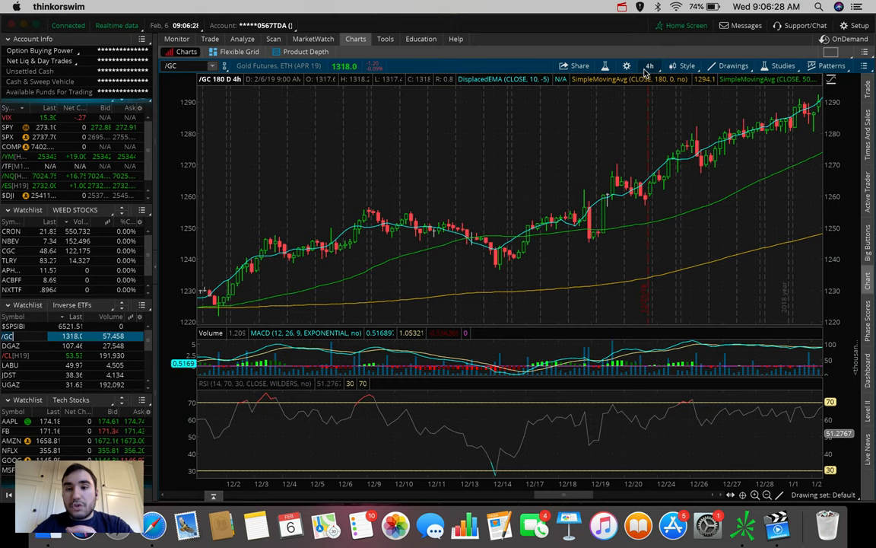
- Shorten the gold futures (/GC) chart to a 20-day time frame
click(651, 63)
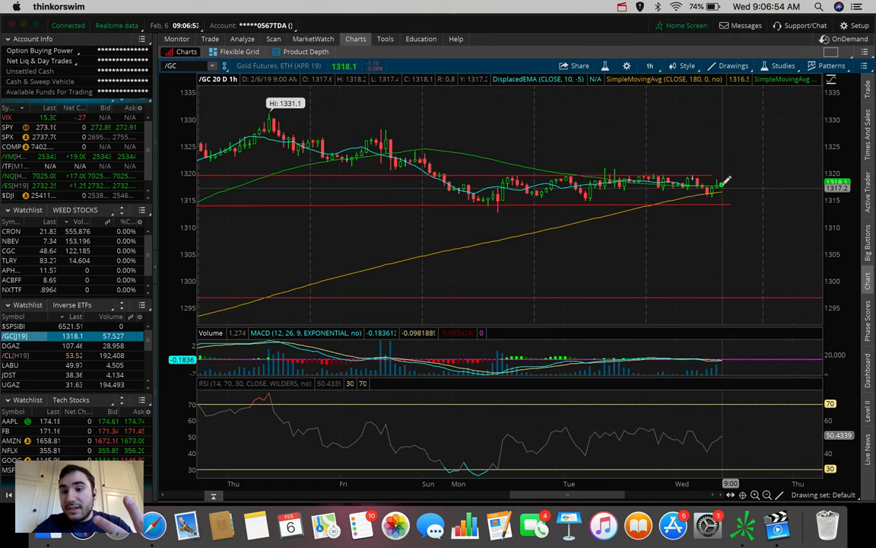
mouse_move(742, 213)
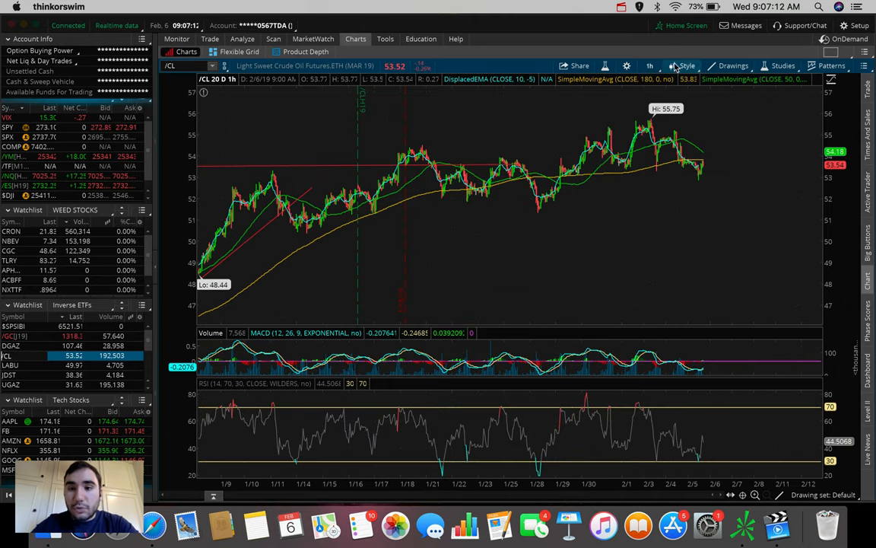
- Adjust the time frame menu while bringing up the crude oil (/CL) hourly chart
click(650, 66)
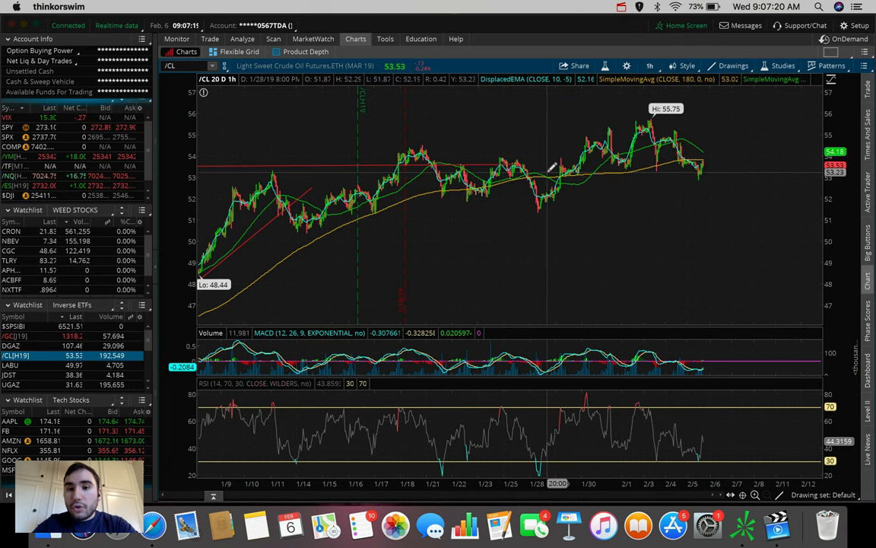
drag(546, 173, 731, 174)
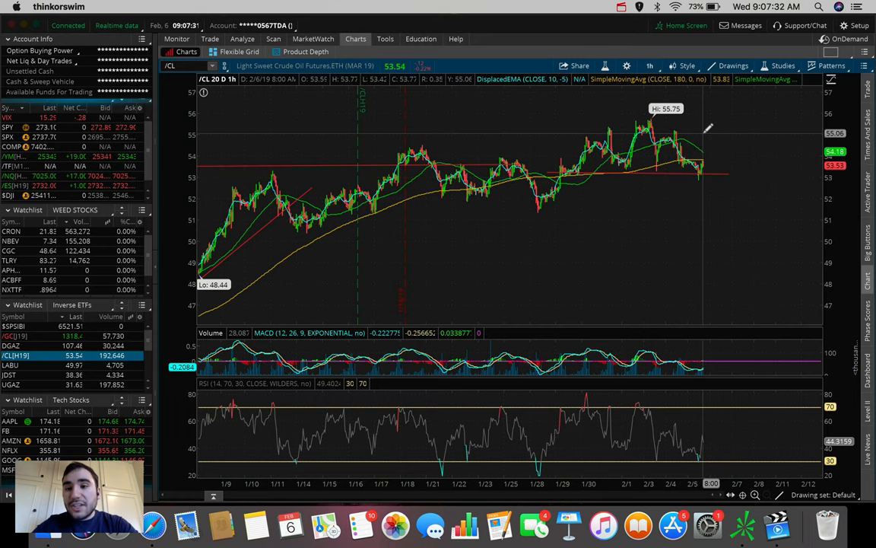
mouse_move(712, 130)
text(UWT)
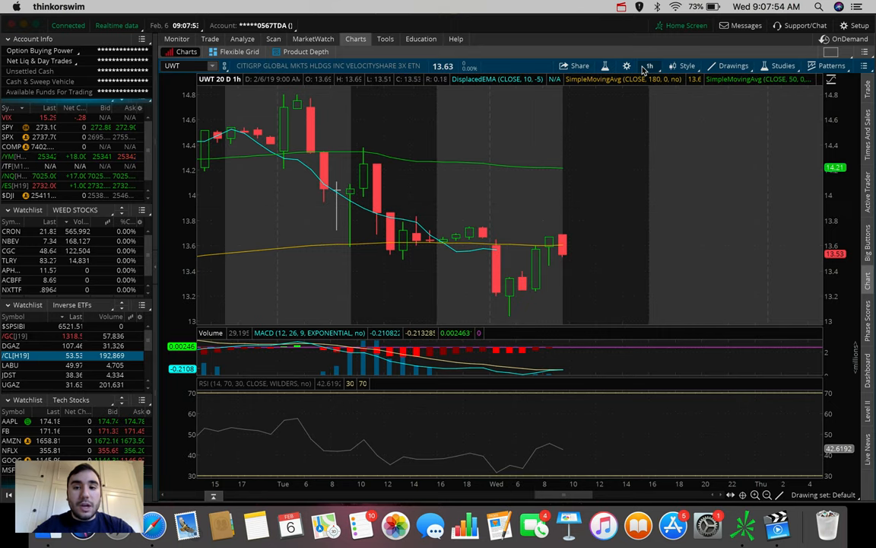
- View UWT on 180 days, then load the S&P 500 Index (SPX) one-year daily chart
click(645, 64)
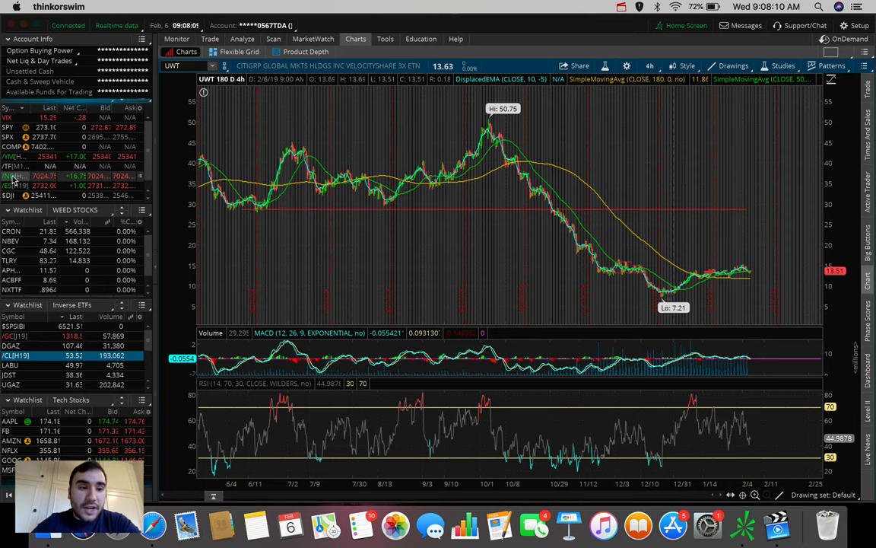
click(12, 176)
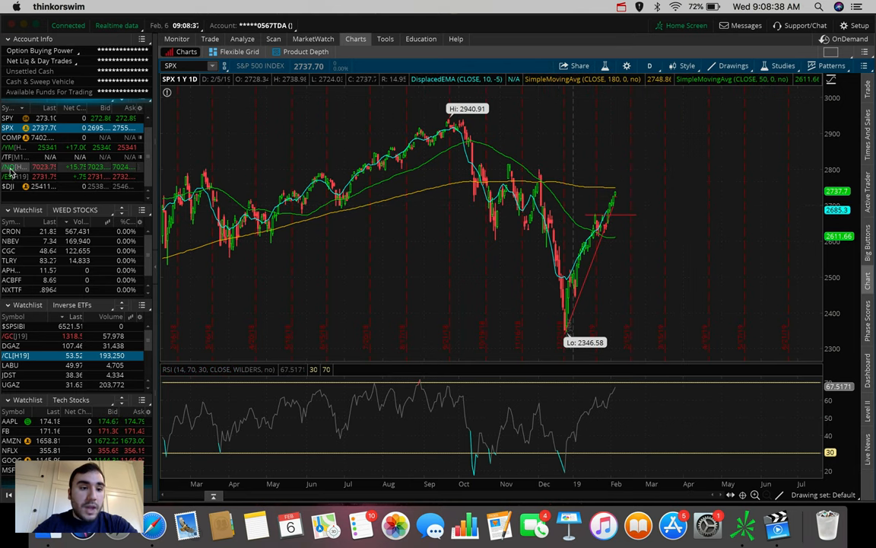
- Load /NQ Nasdaq 100 futures, then the $DJI Dow Jones one-year daily chart
click(12, 165)
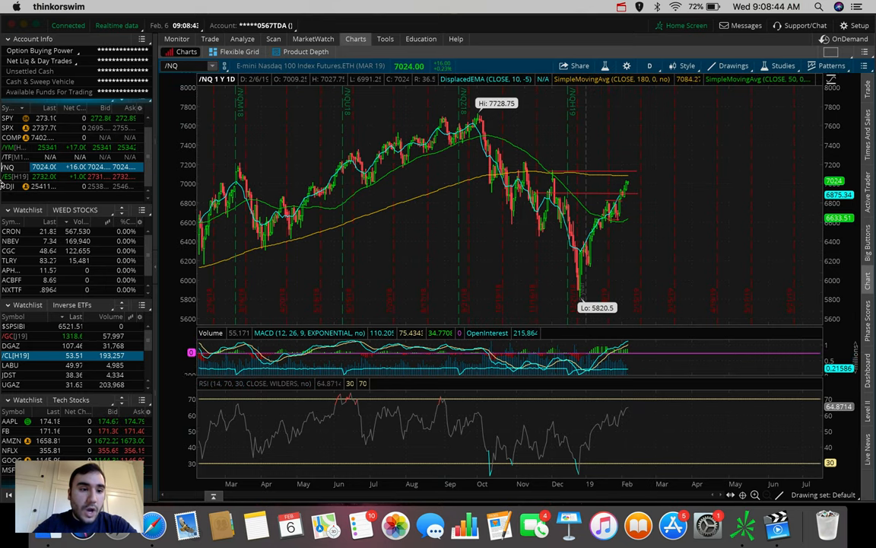
click(9, 185)
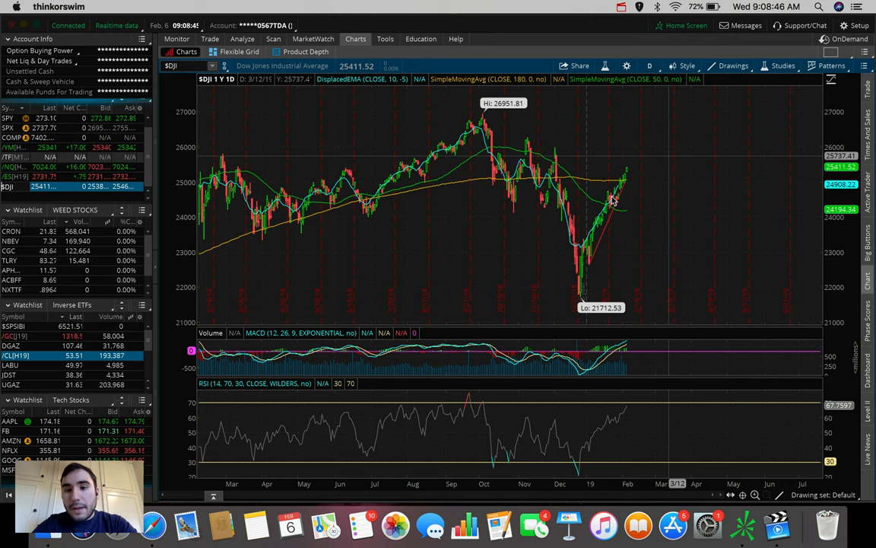
mouse_move(642, 139)
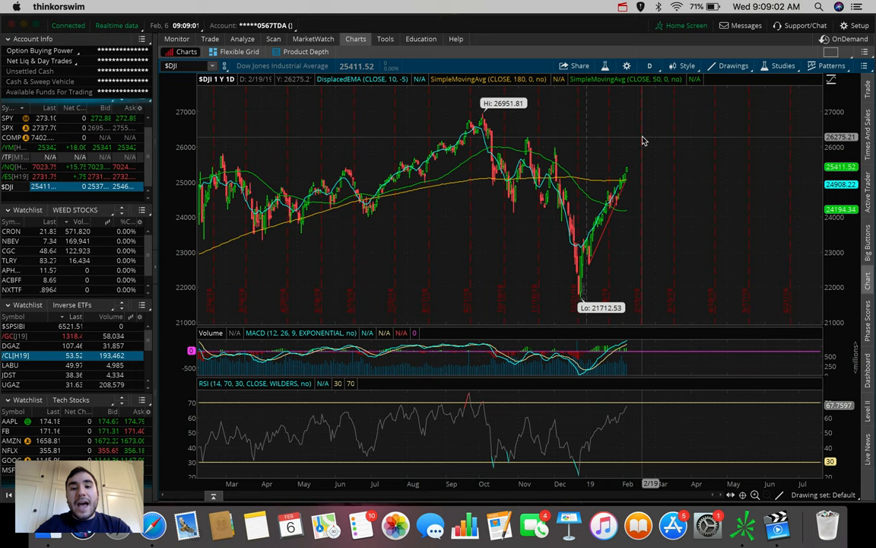
mouse_move(633, 166)
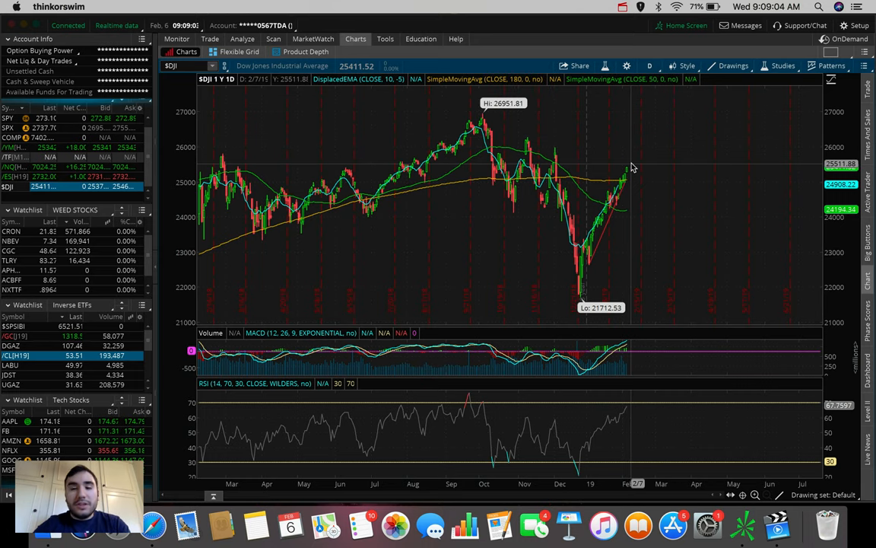